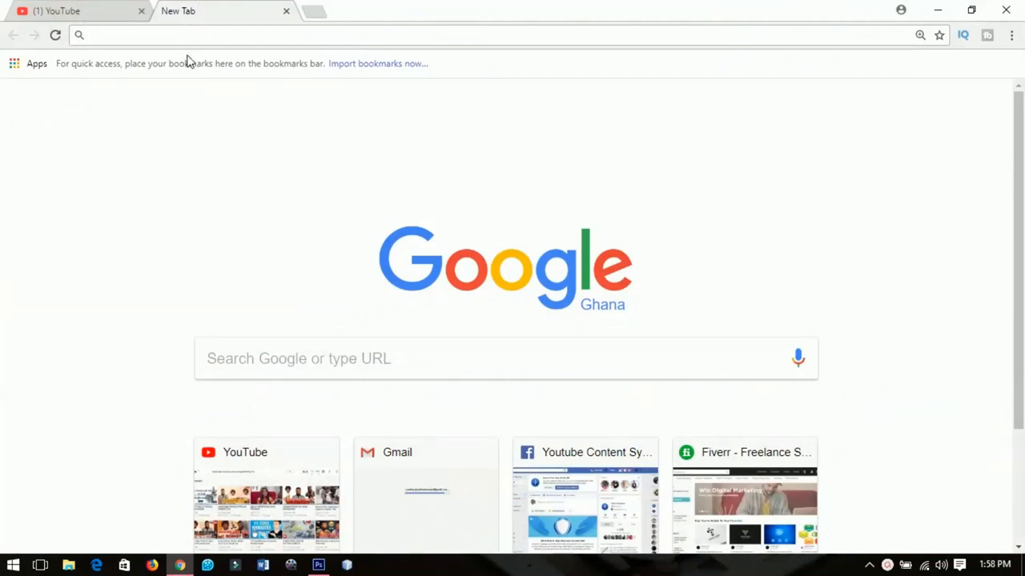
# Search for 'appsgeyser' and open the AppsGeyser 'Create App' result.
pyautogui.write('appsgeyser&oq=apps&aqs=chrome.0.69i59j69i57j69i60l3j0.1256j0j7&sourceid=chrome&ie=UTF-8')
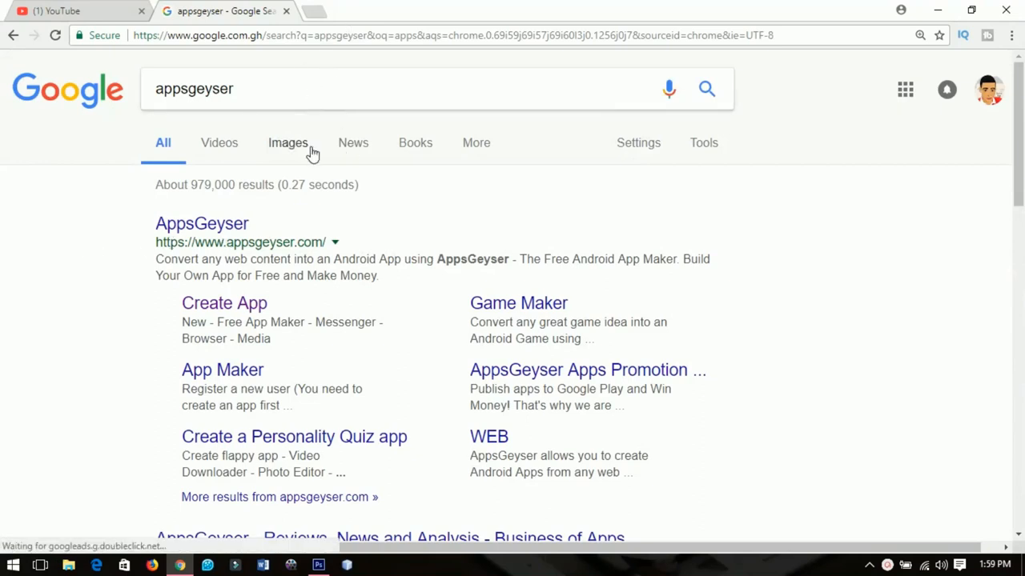
pyautogui.moveTo(224, 303)
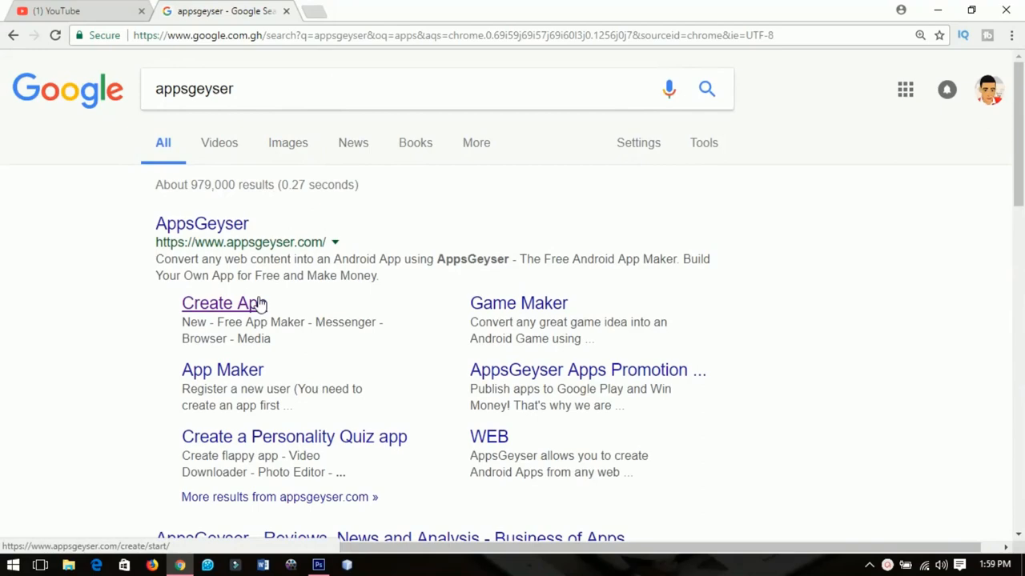
pyautogui.click(224, 303)
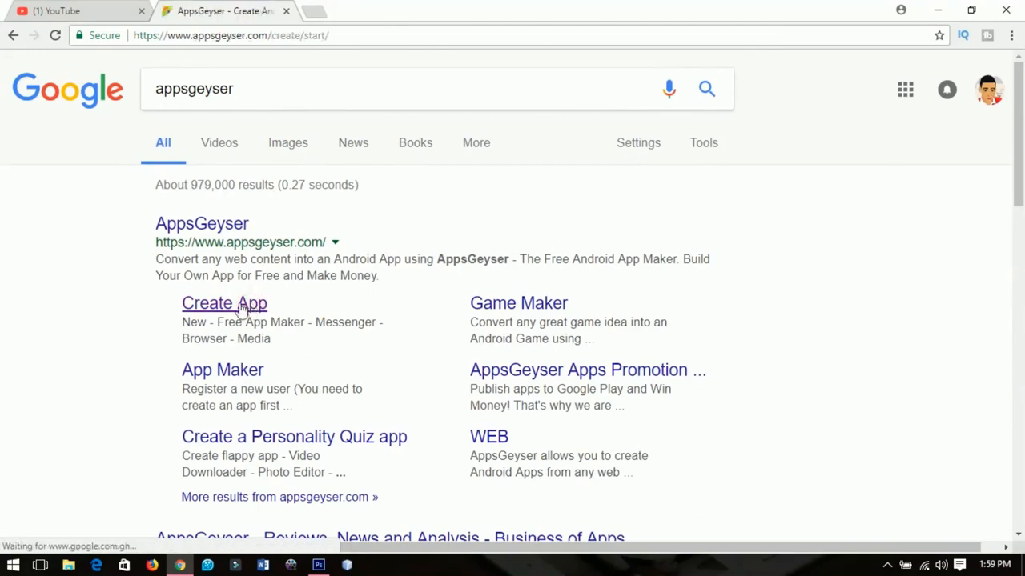
# Browse the popular templates and choose the Messenger template.
pyautogui.click(224, 302)
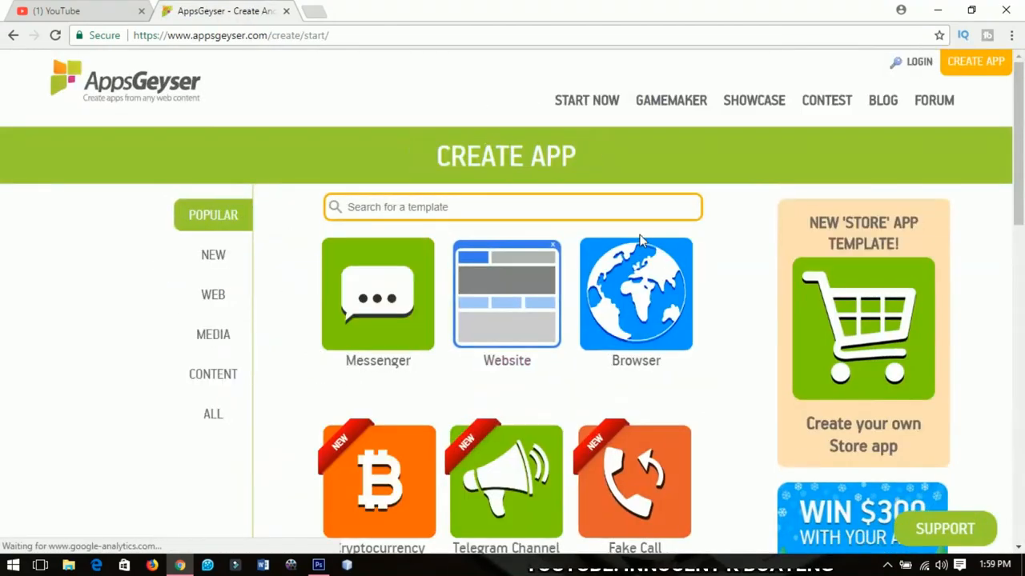
pyautogui.moveTo(636, 294)
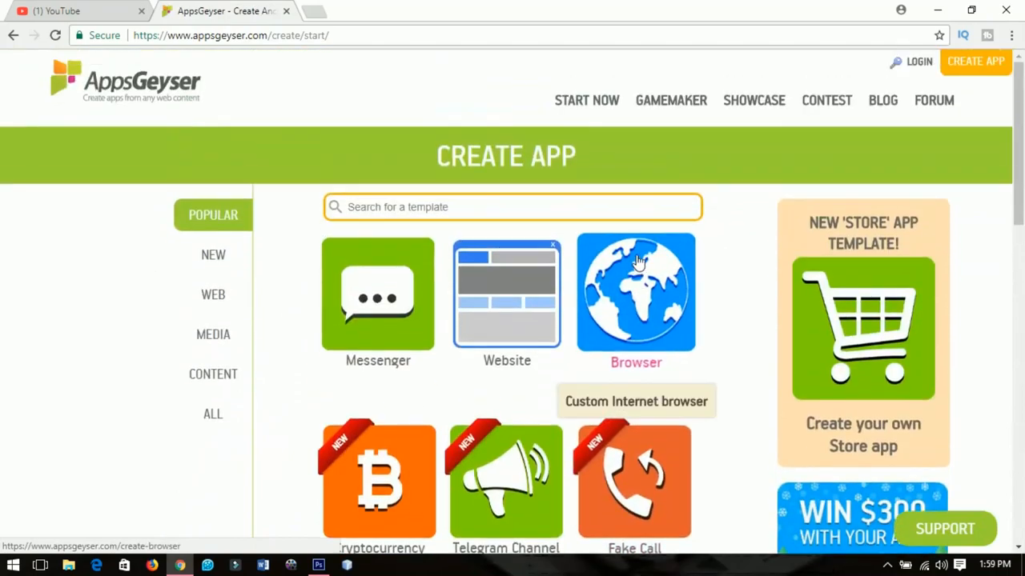
pyautogui.scroll(-3)
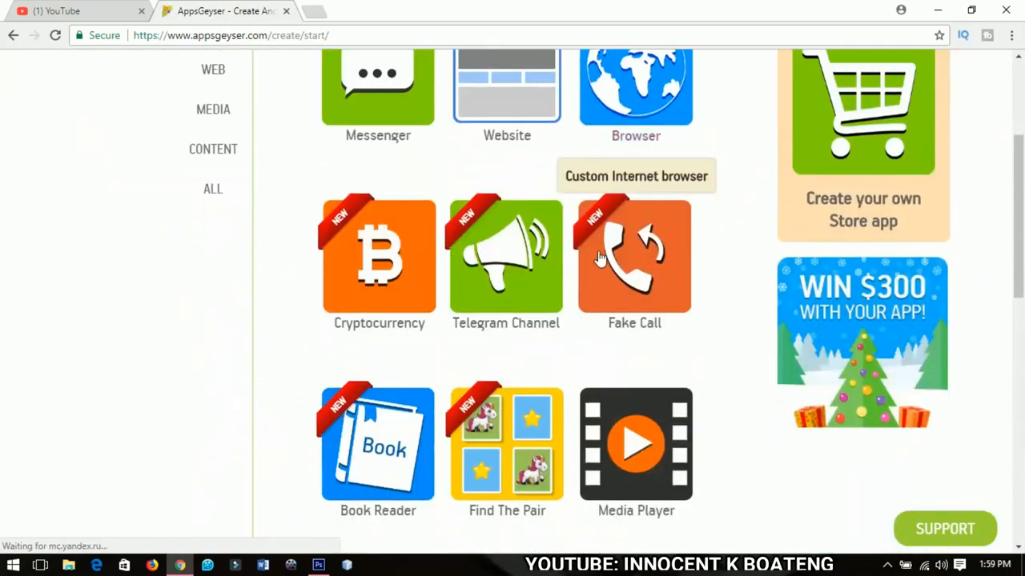
pyautogui.scroll(-3)
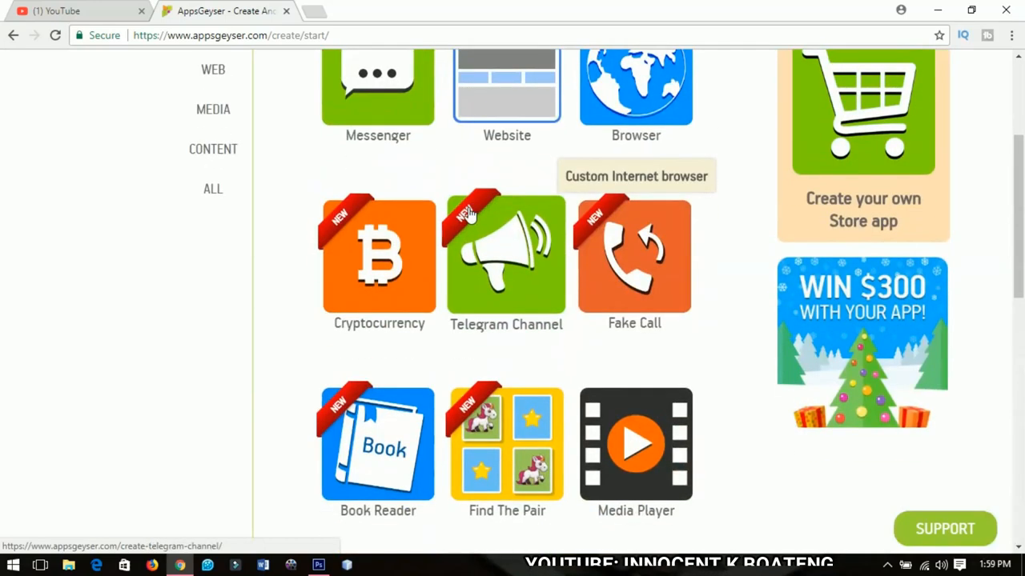
pyautogui.scroll(3)
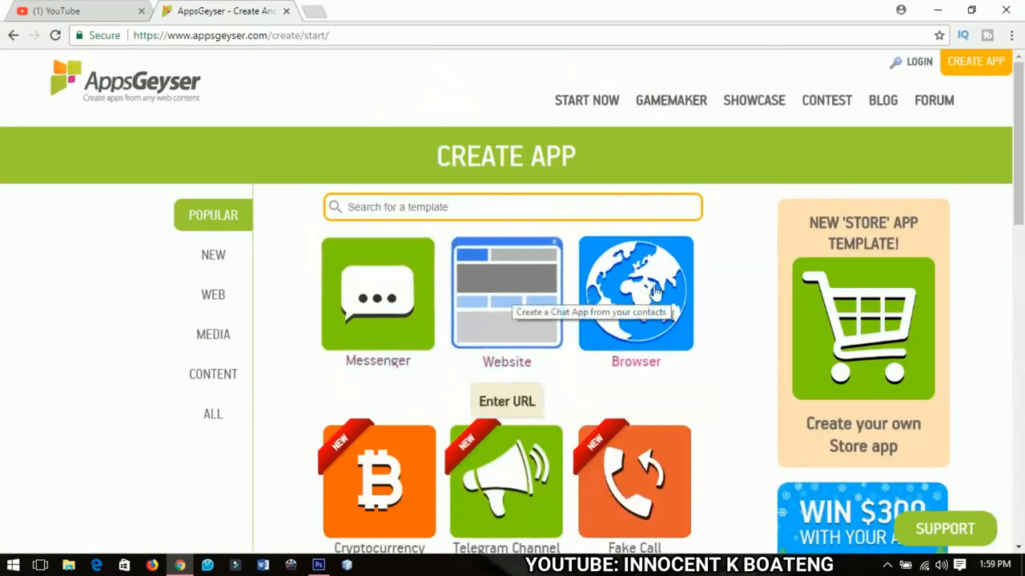
pyautogui.scroll(-3)
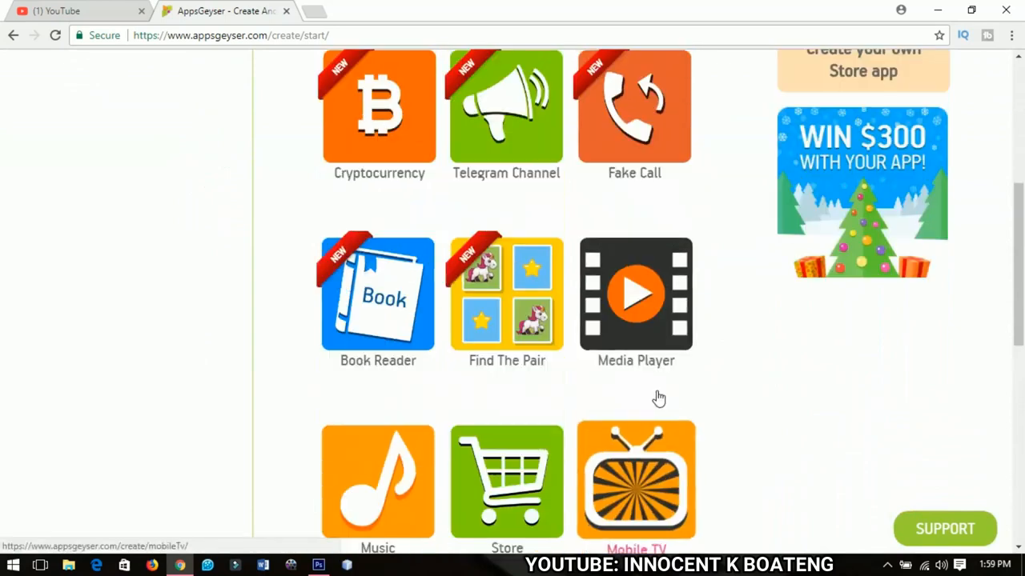
pyautogui.scroll(3)
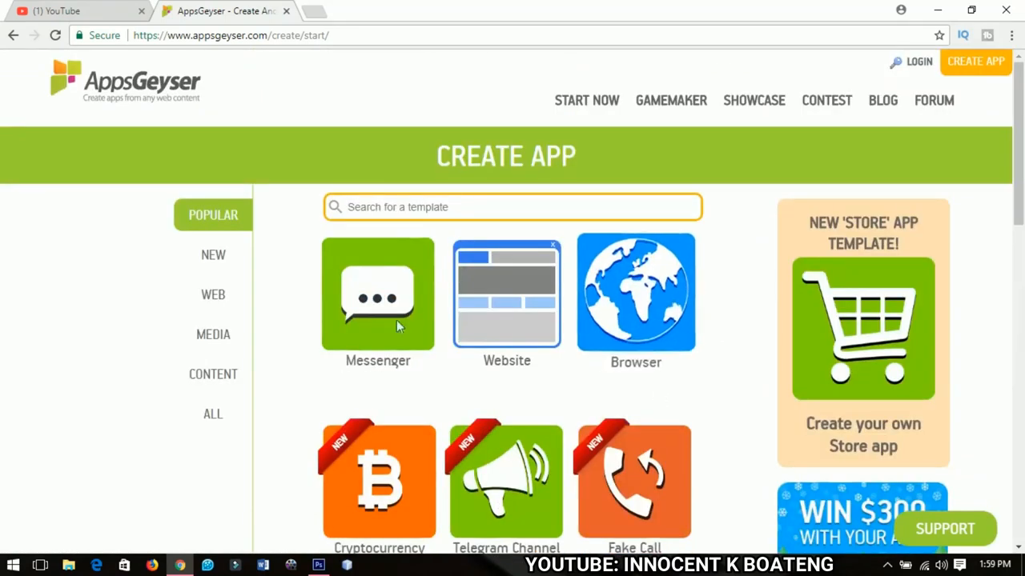
pyautogui.moveTo(377, 312)
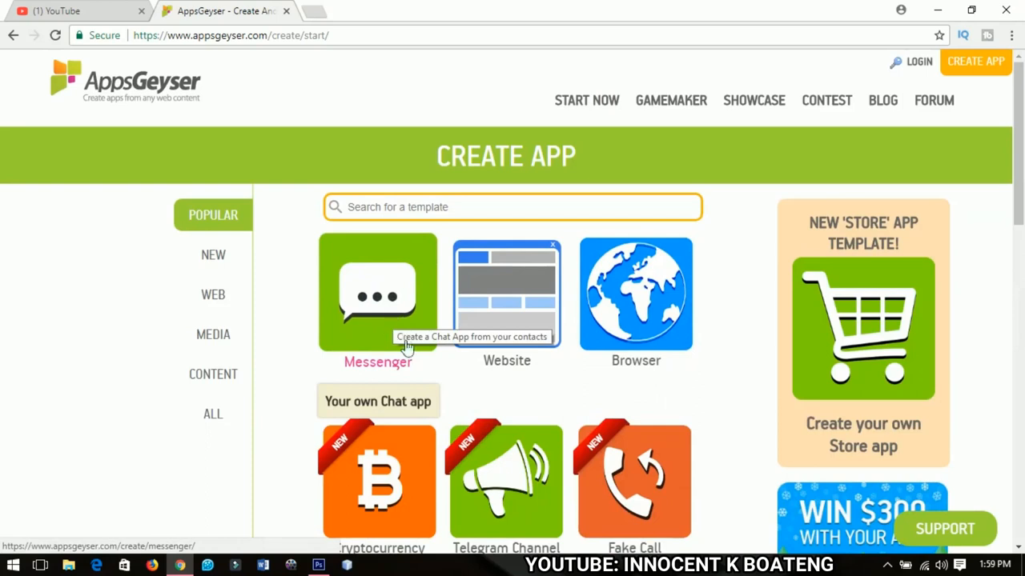
pyautogui.moveTo(392, 314)
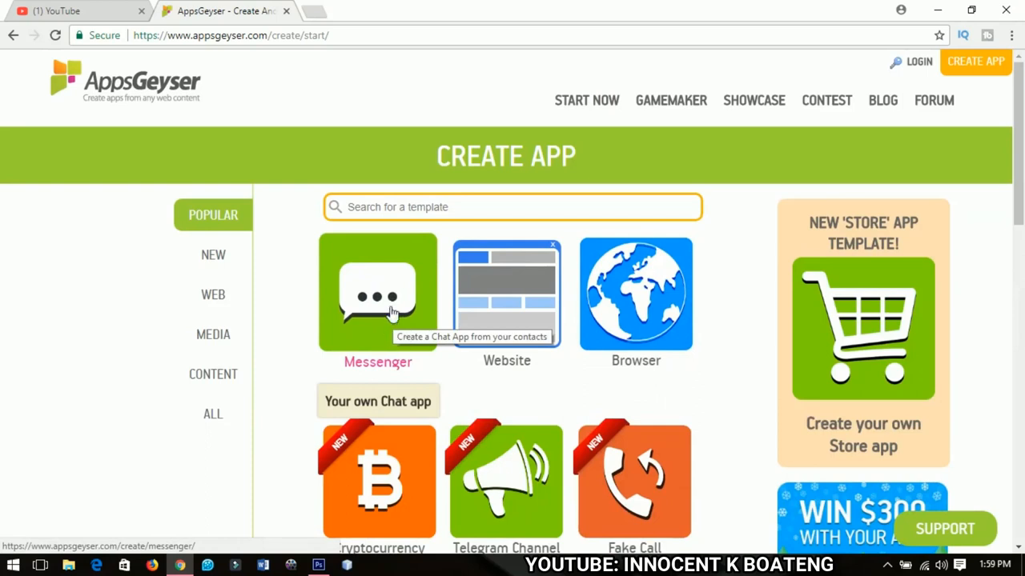
pyautogui.click(377, 292)
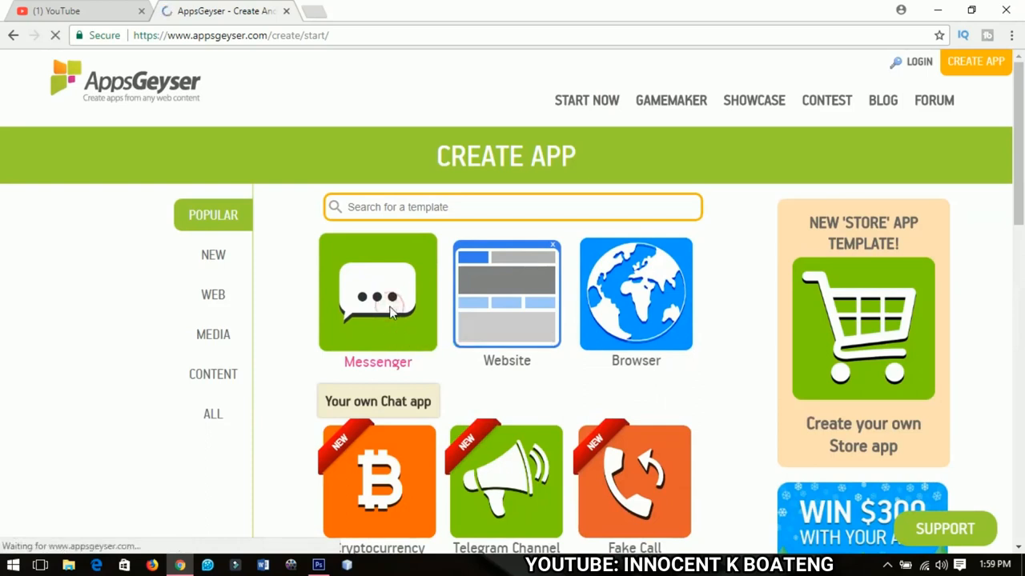
pyautogui.click(377, 300)
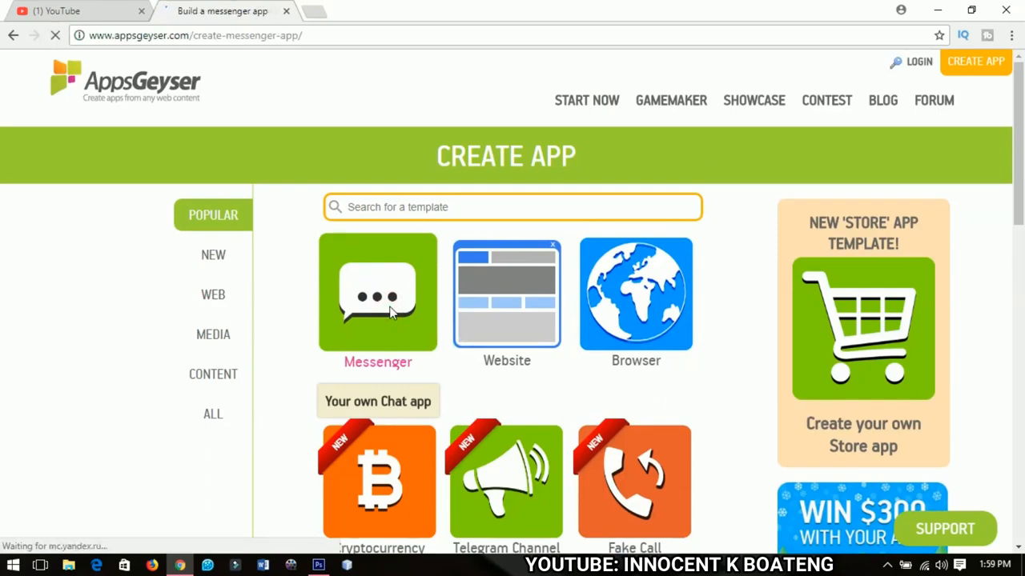
# Continue past the messenger Template Description to App Settings.
pyautogui.click(377, 294)
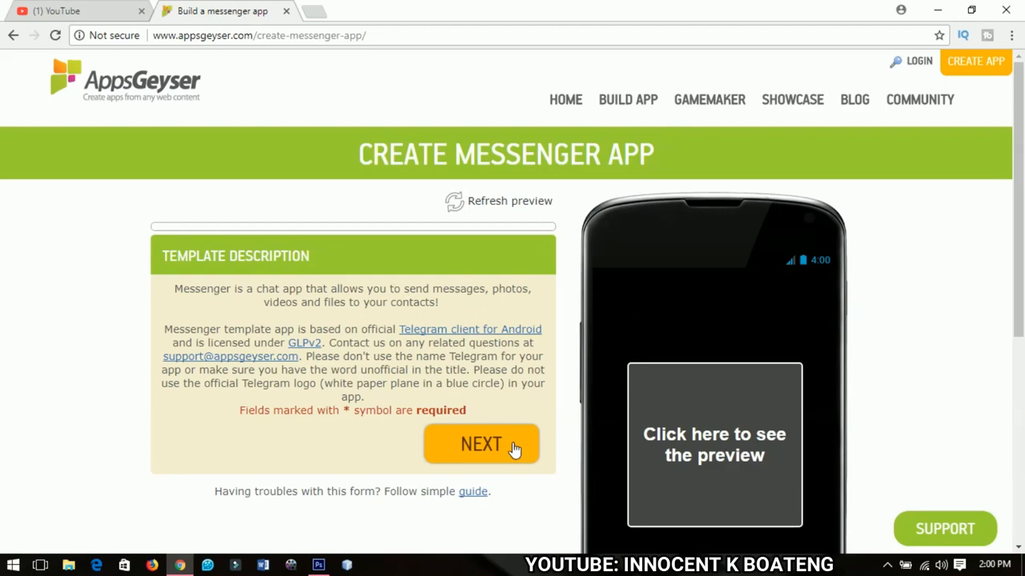
pyautogui.scroll(-3)
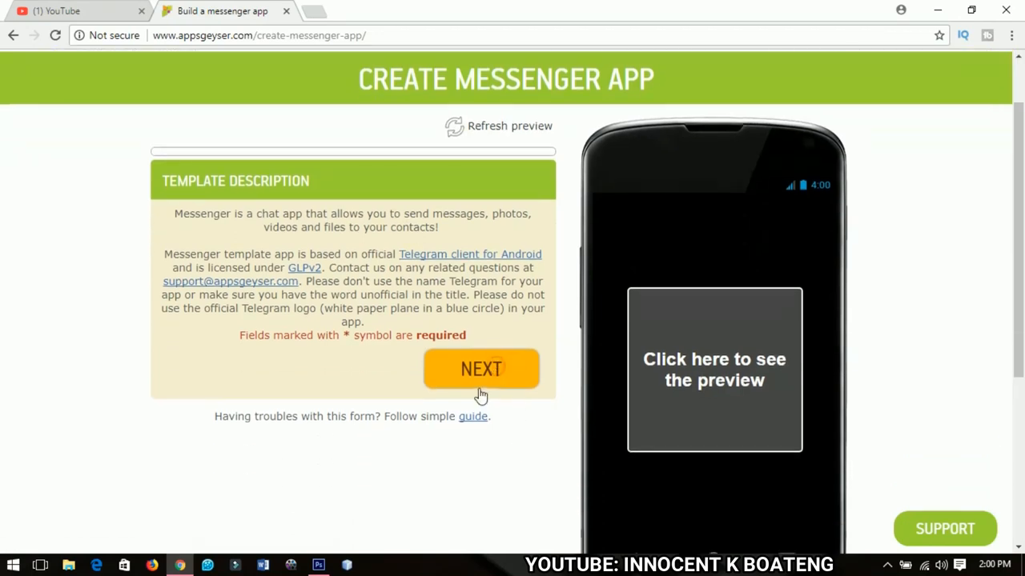
pyautogui.click(481, 369)
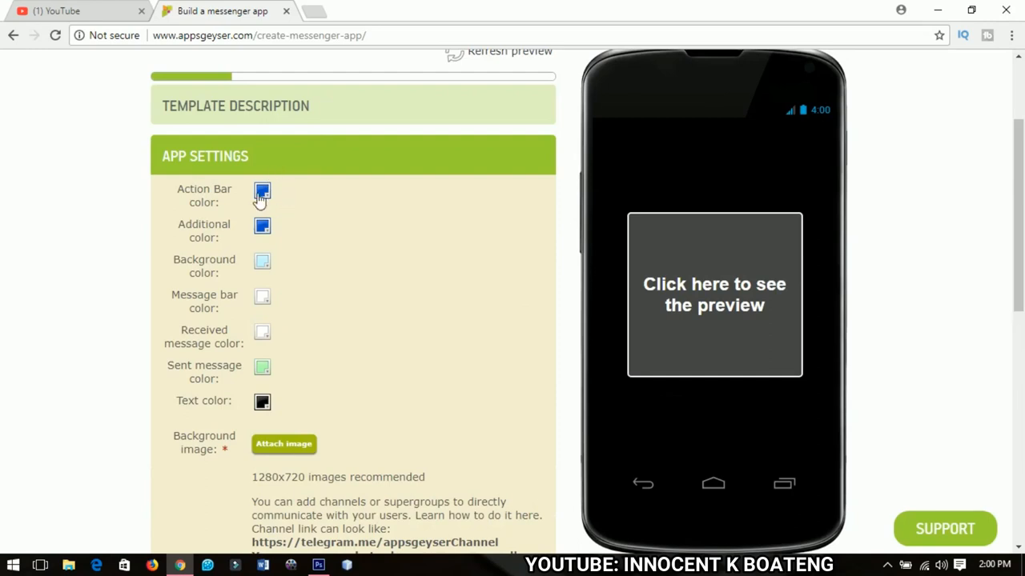
# Set action bar colour red, additional colour teal and background yellow.
pyautogui.click(262, 191)
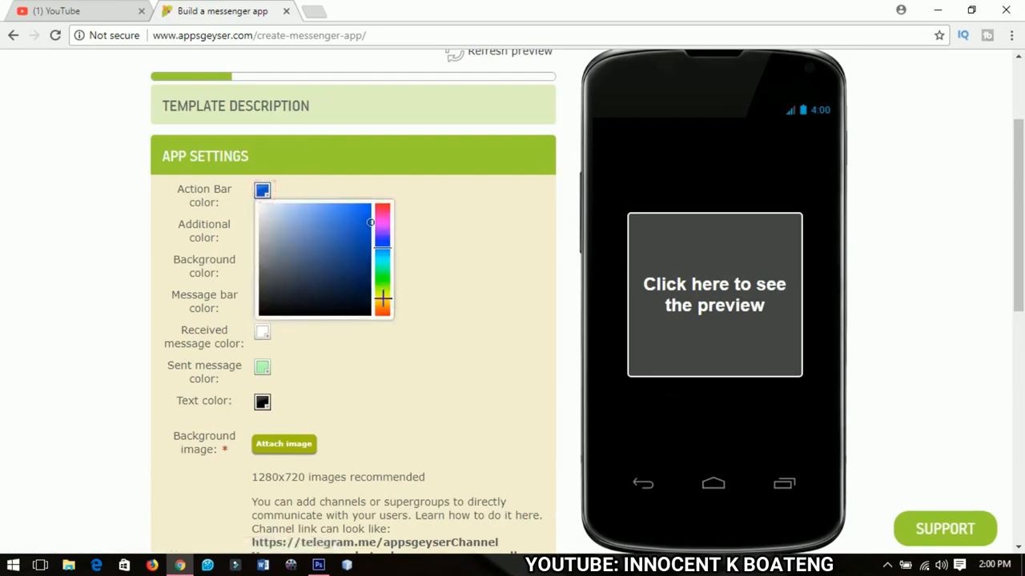
pyautogui.click(382, 204)
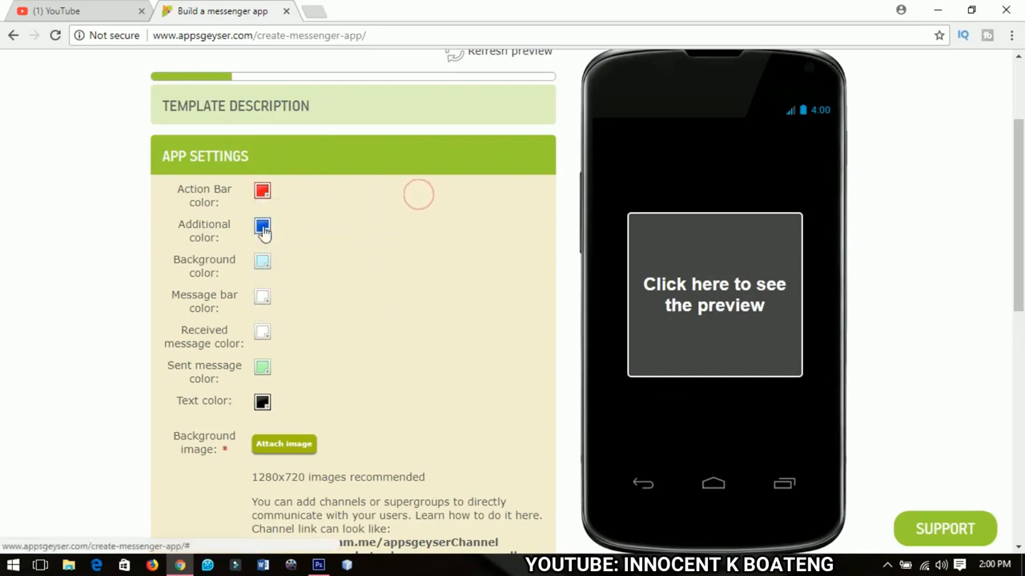
pyautogui.click(262, 226)
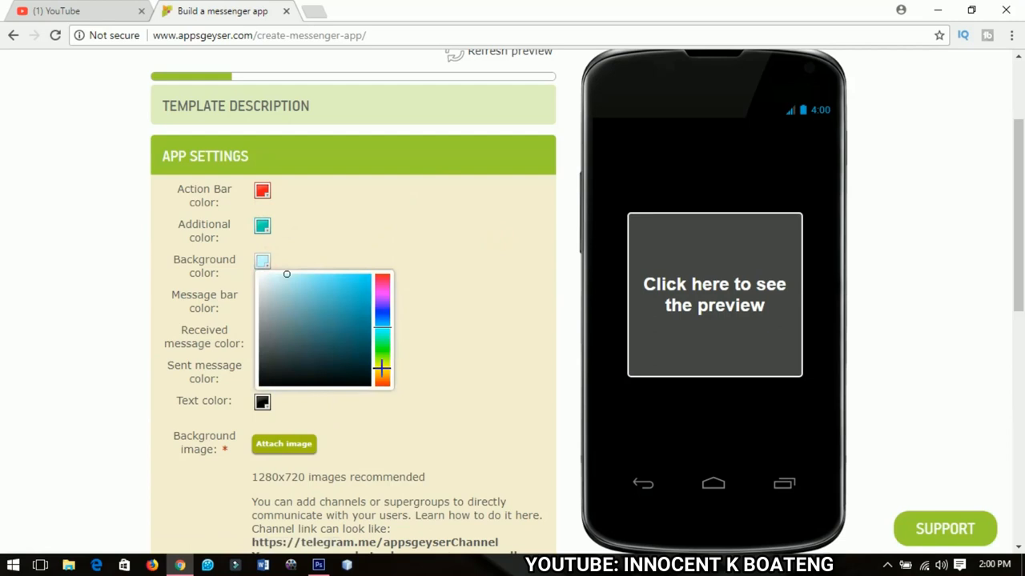
pyautogui.click(366, 273)
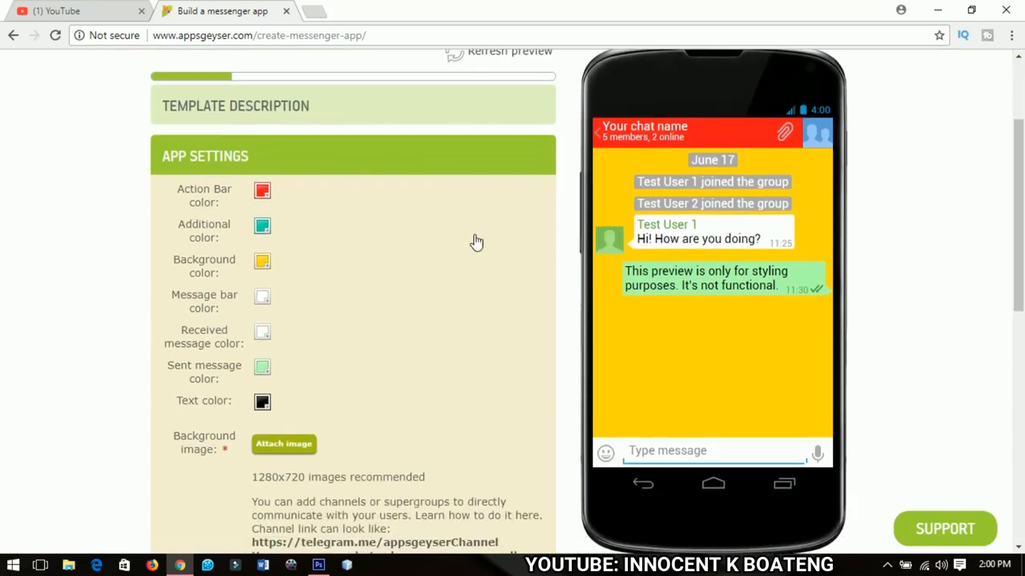
pyautogui.scroll(-3)
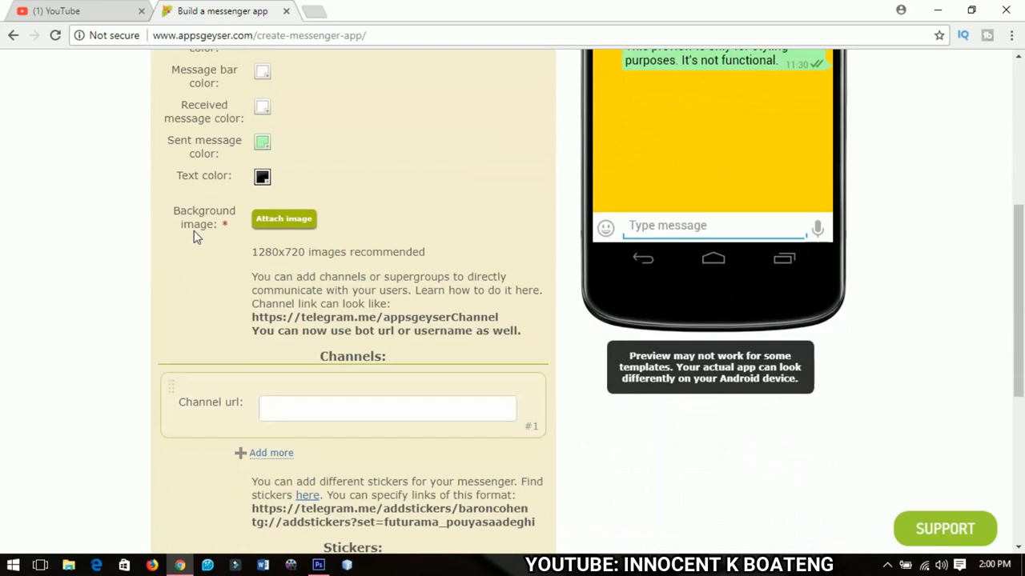
pyautogui.moveTo(226, 232)
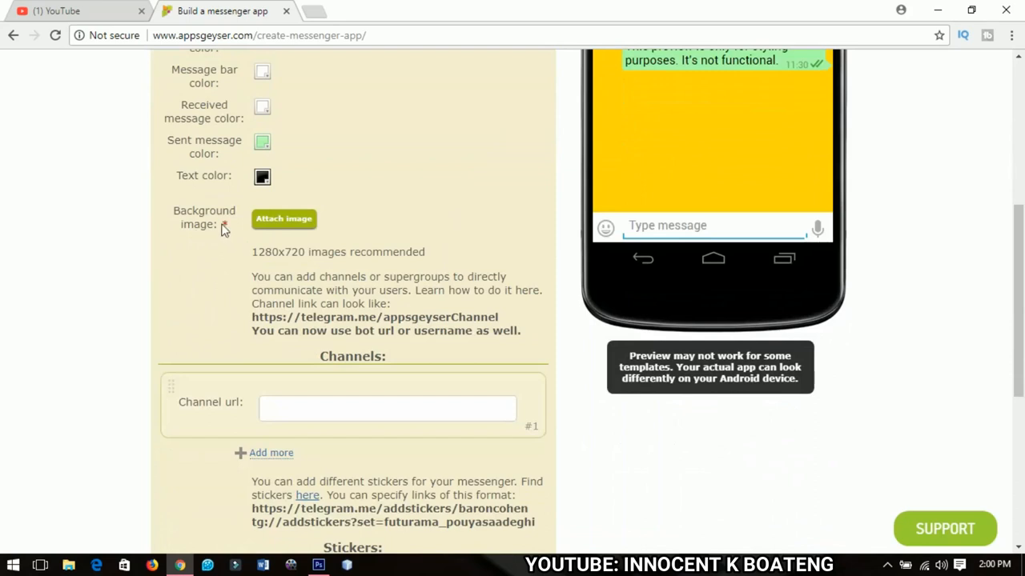
pyautogui.moveTo(338, 197)
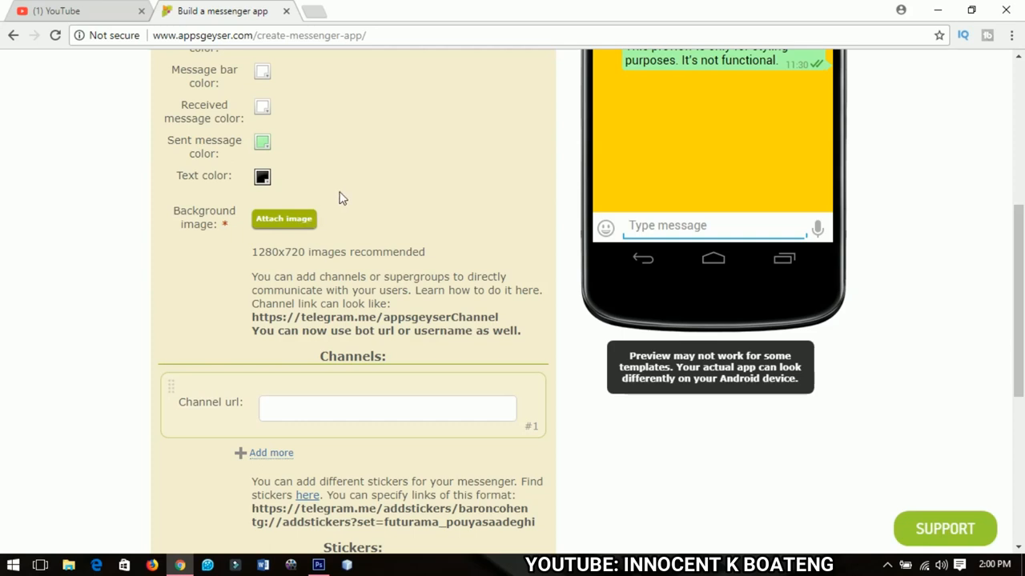
pyautogui.moveTo(284, 219)
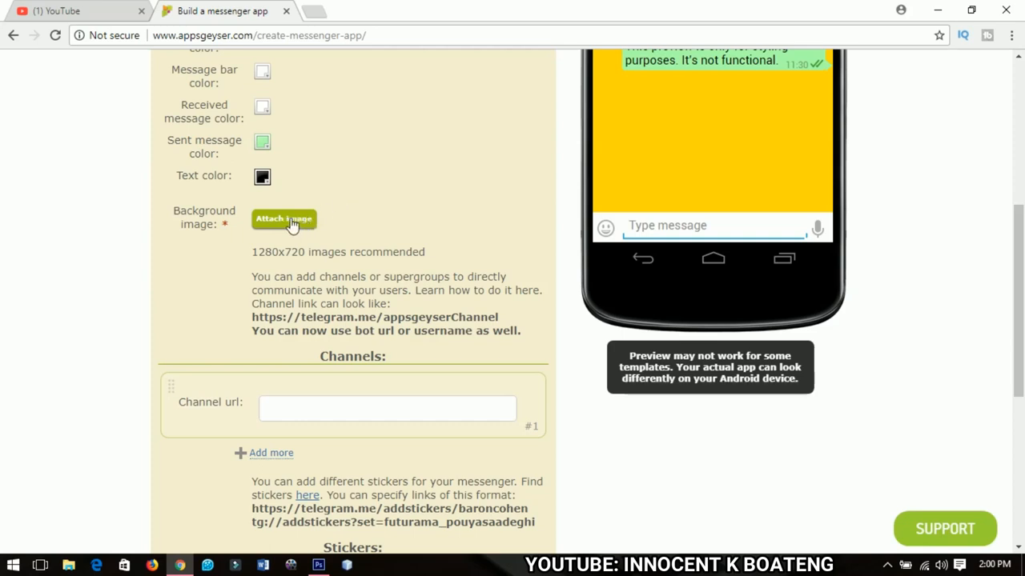
# Upload 9aX6qed.jpg, crop it and submit it as the background image.
pyautogui.click(283, 219)
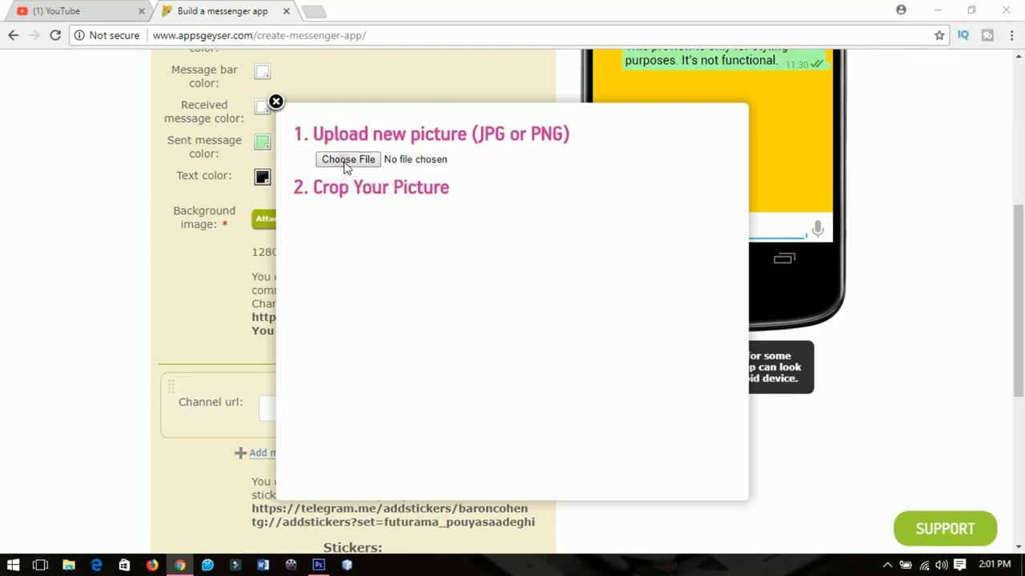
pyautogui.click(347, 160)
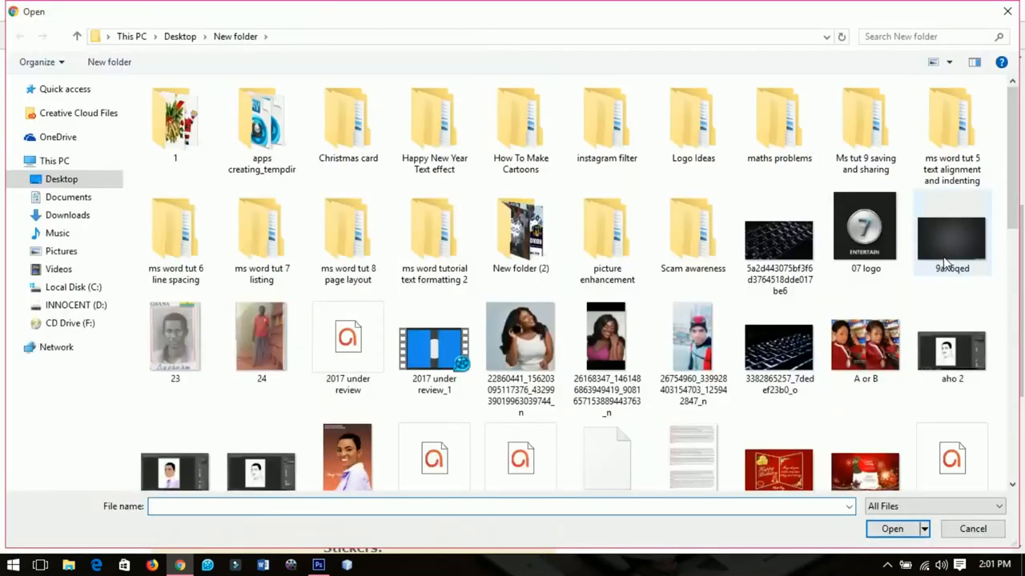
pyautogui.click(951, 232)
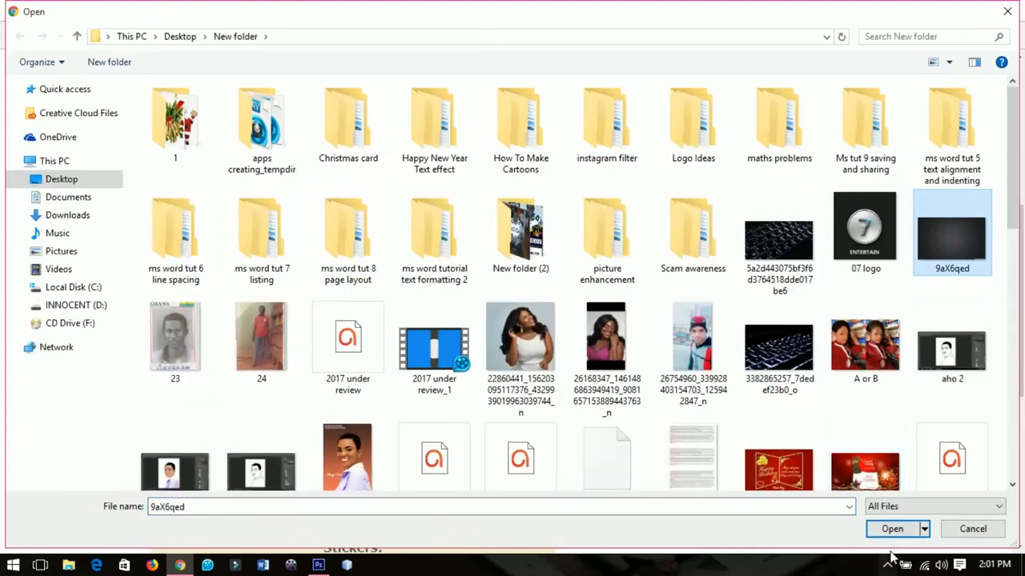
pyautogui.click(892, 529)
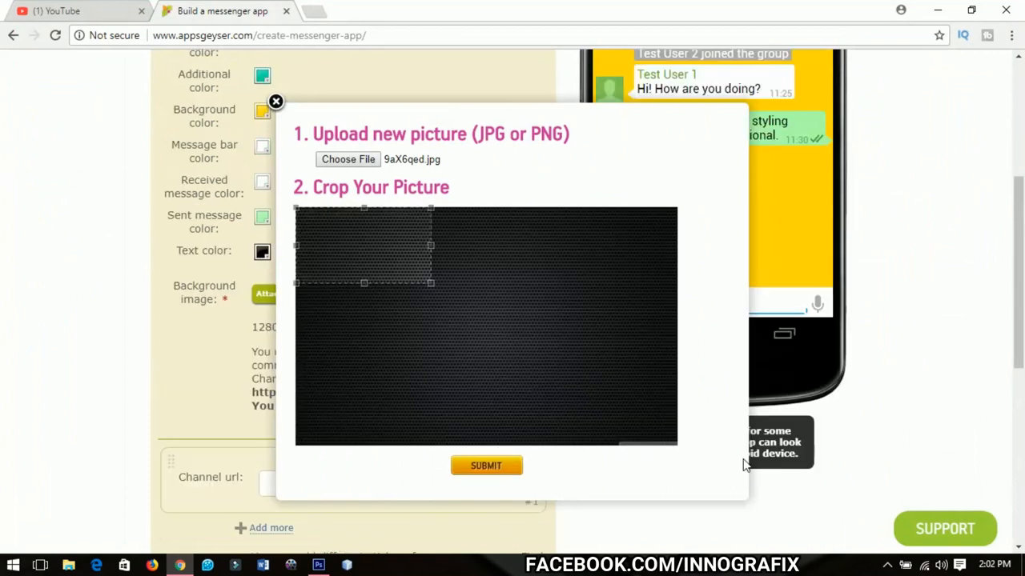
pyautogui.moveTo(835, 464)
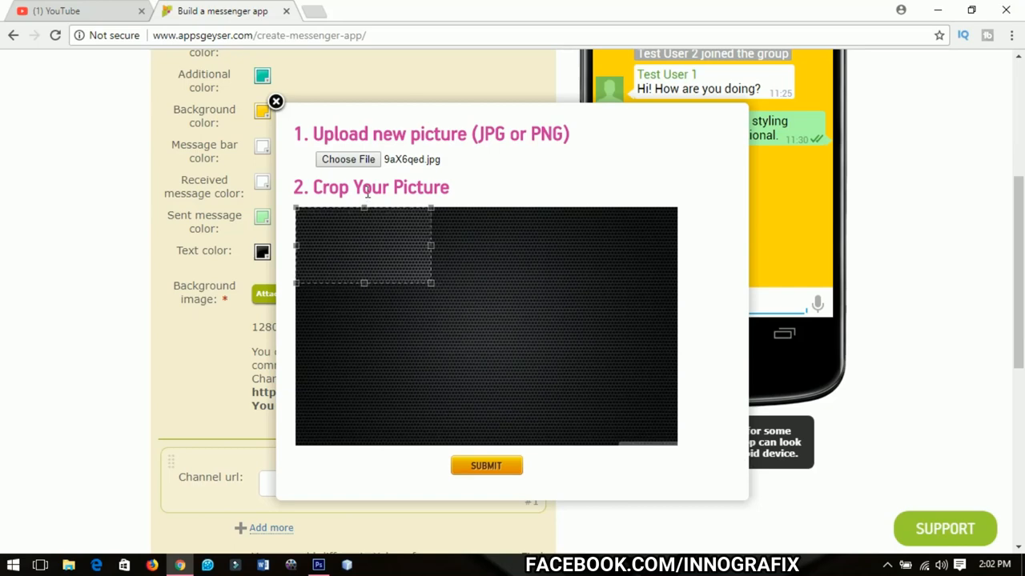
pyautogui.moveTo(454, 205)
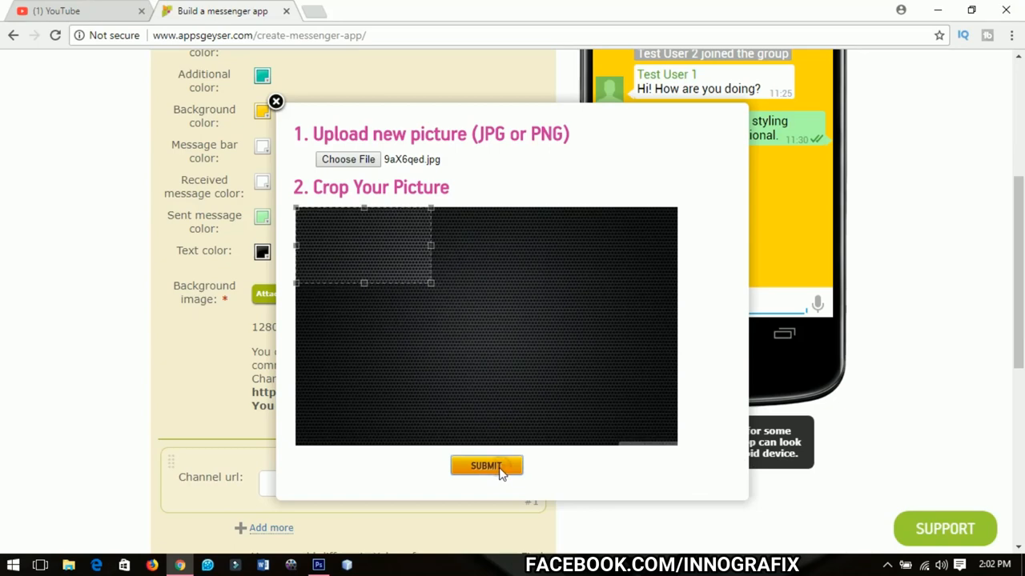
pyautogui.click(486, 466)
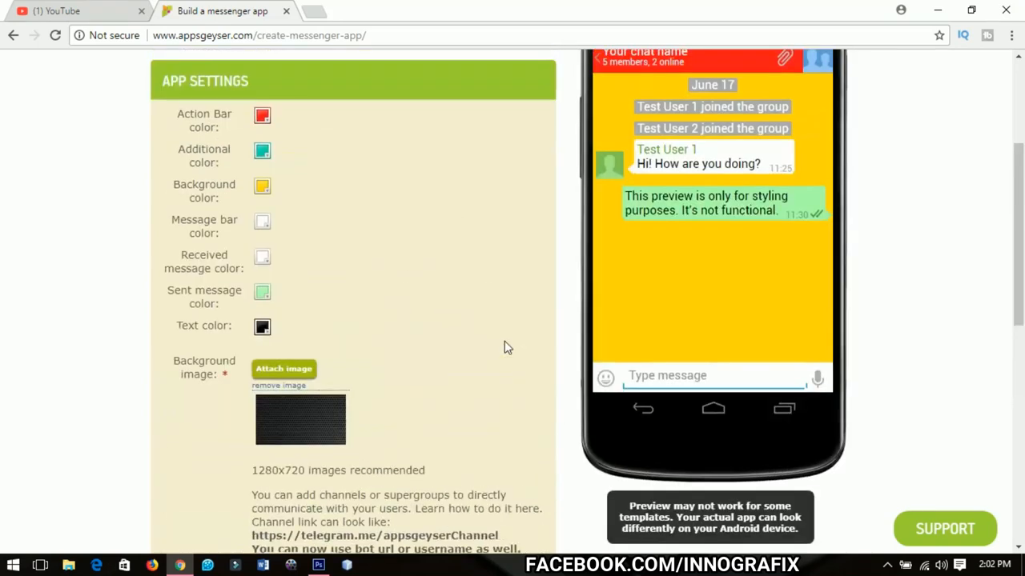
# Scroll past Channels and Stickers to the end of the app settings.
pyautogui.scroll(-3)
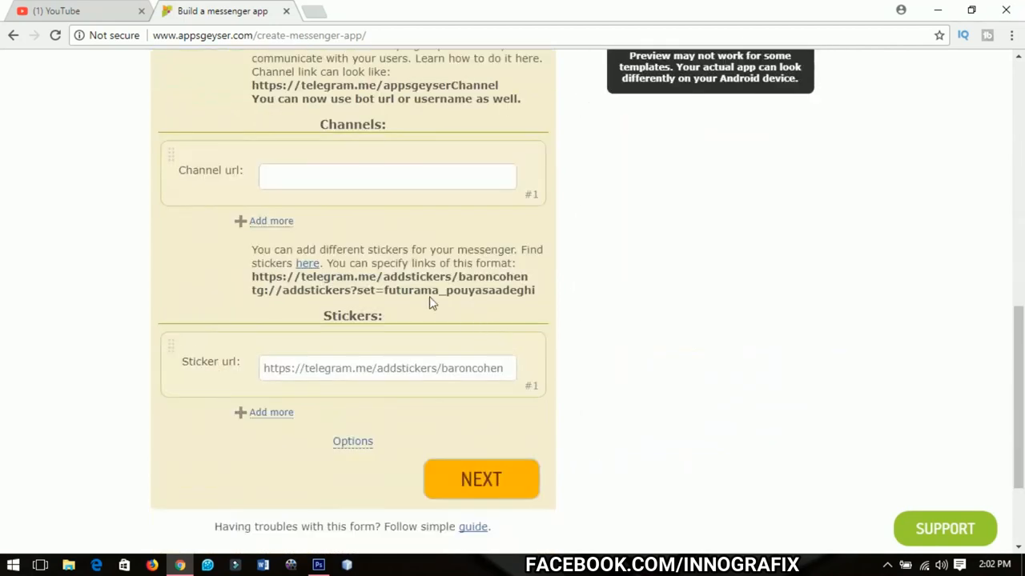
pyautogui.scroll(-3)
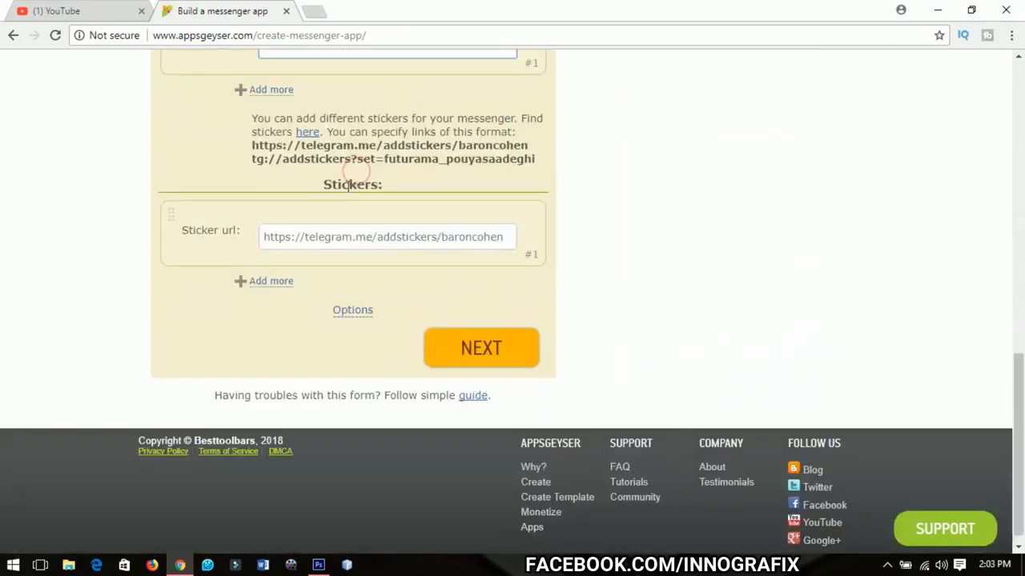
pyautogui.scroll(-3)
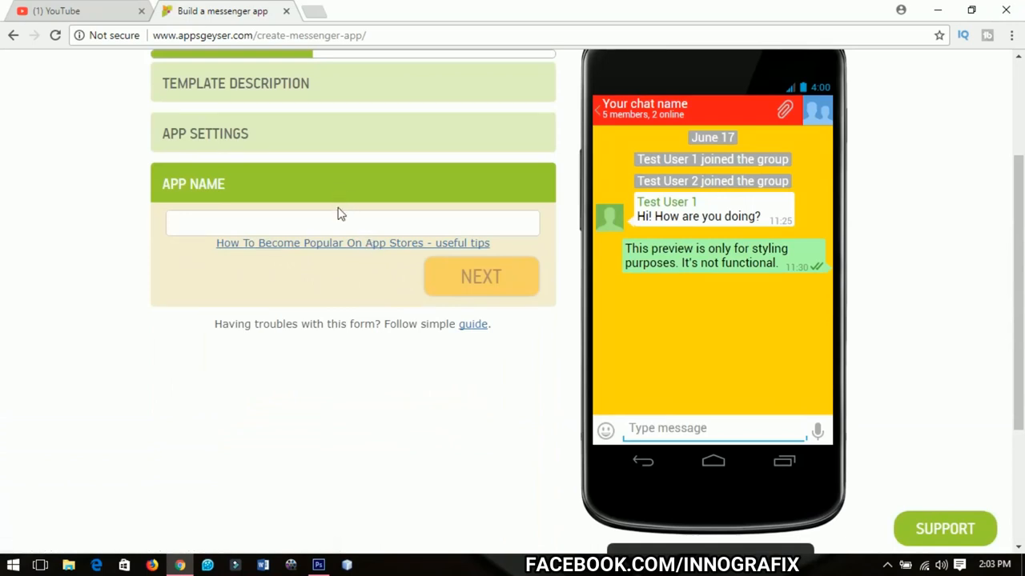
# Enter 'Sample App' as the app name and continue to Description.
pyautogui.click(337, 223)
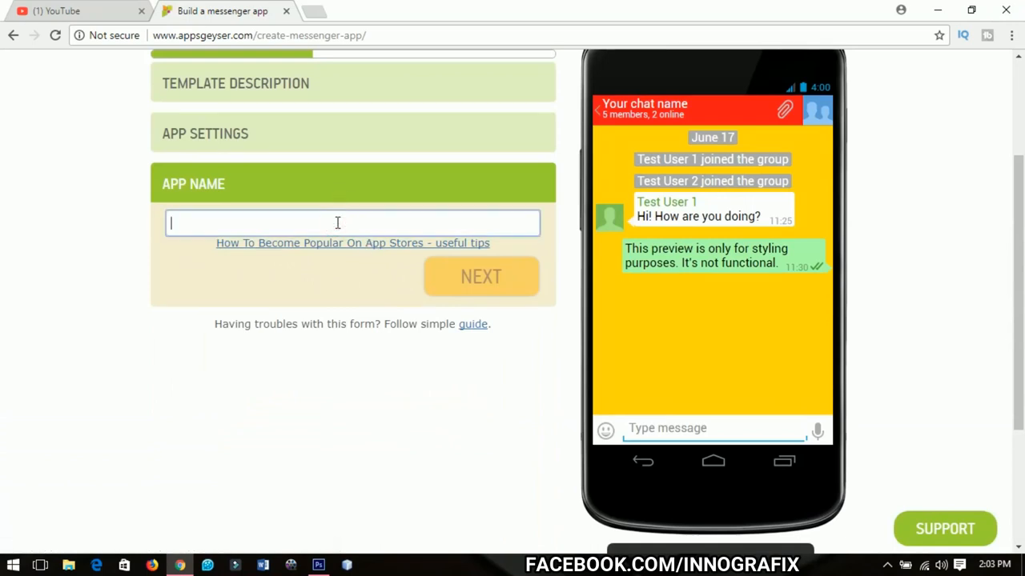
pyautogui.write('s')
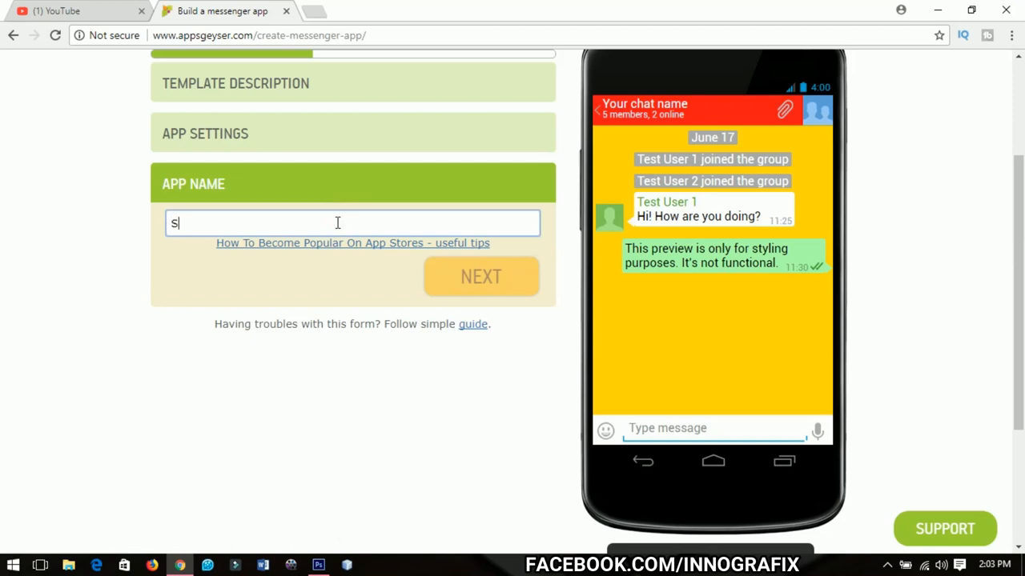
pyautogui.write('ample A')
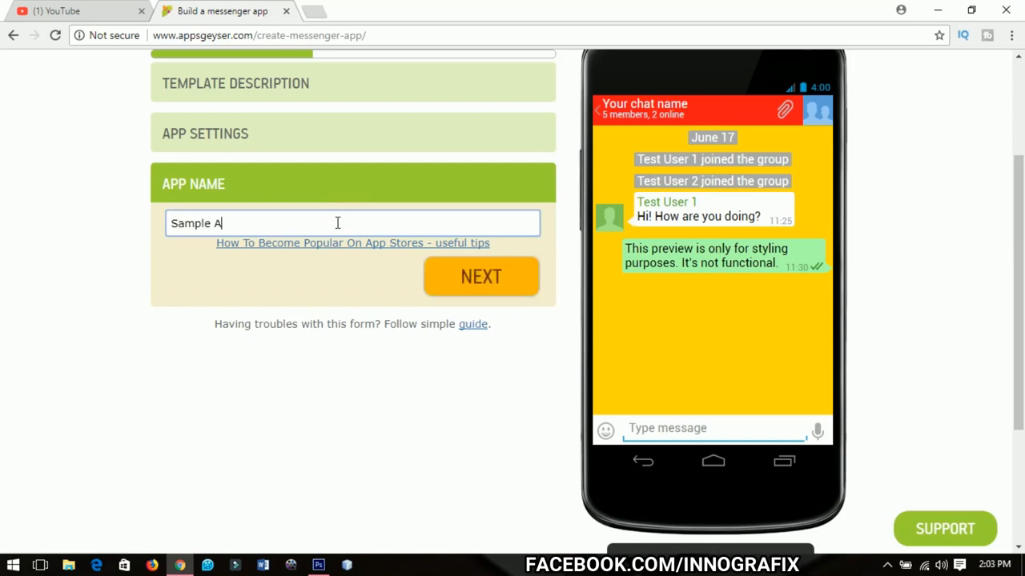
pyautogui.write('pp')
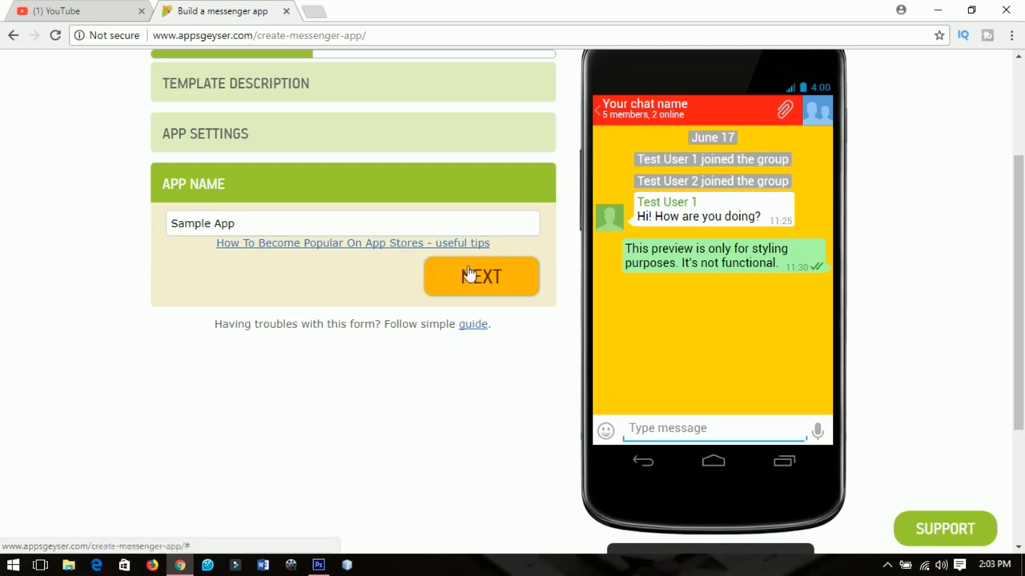
pyautogui.click(481, 276)
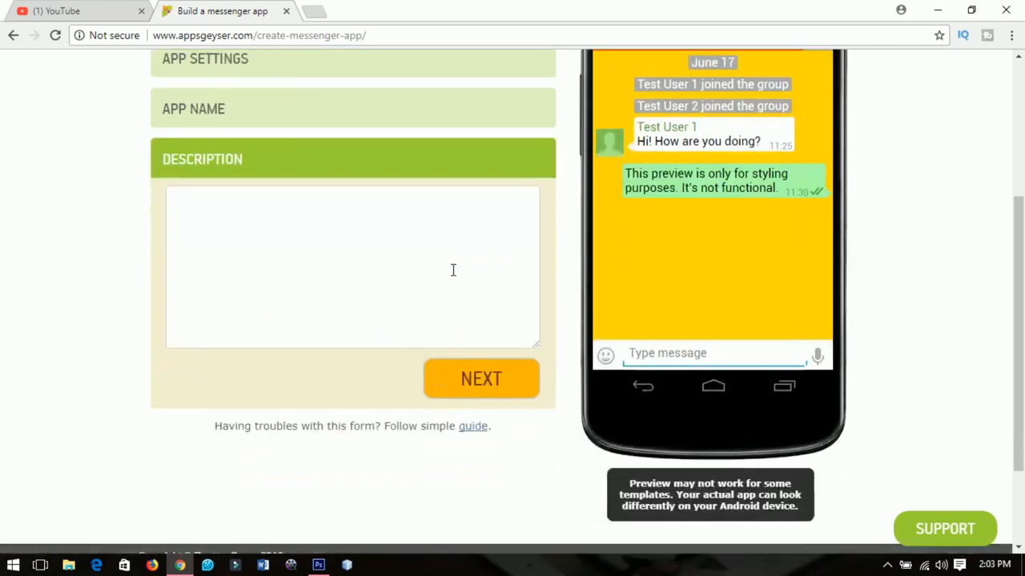
# Enter the description 'This is just a sample app'.
pyautogui.write('Th')
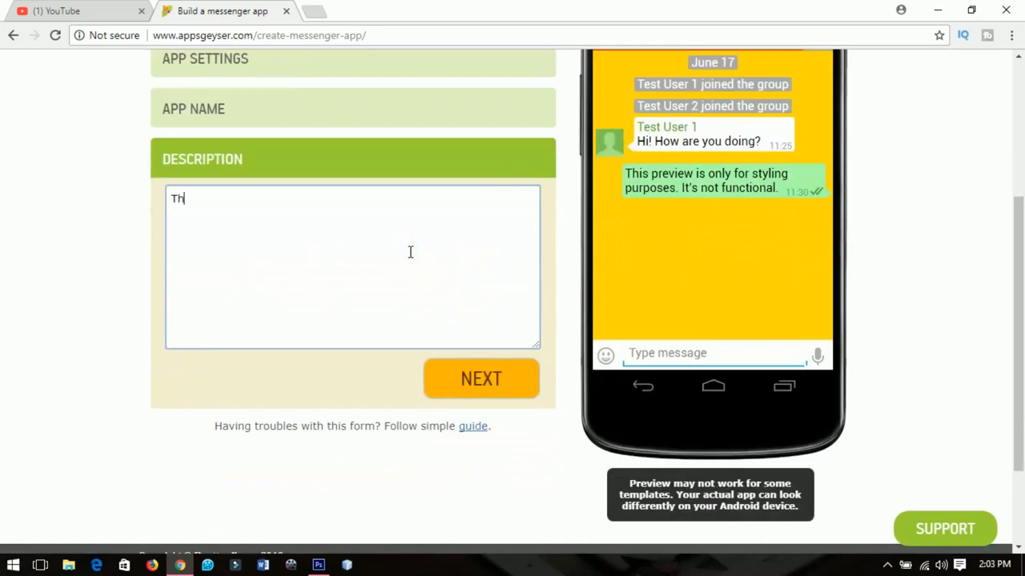
pyautogui.write('This is just a sa')
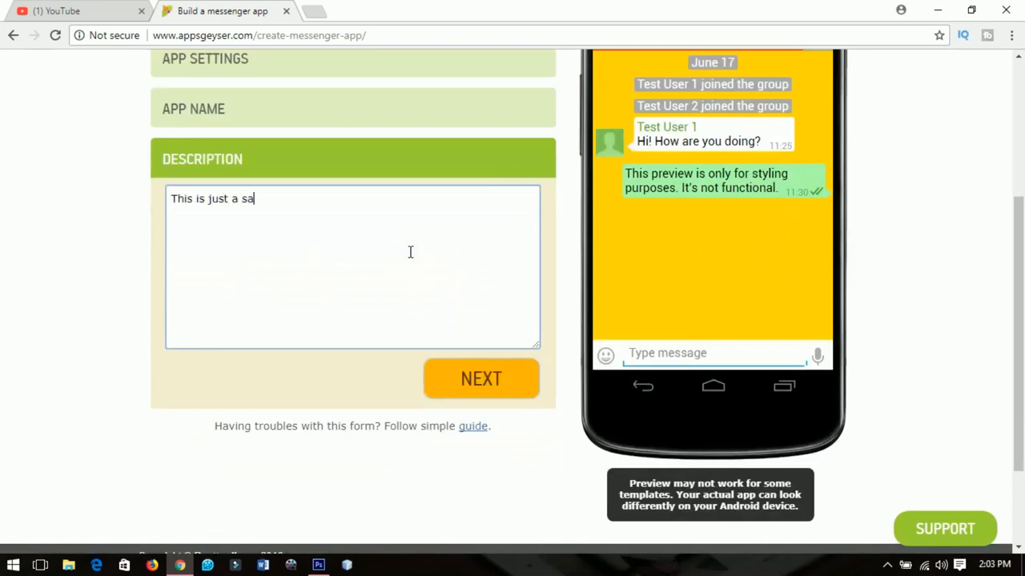
pyautogui.write('mple app')
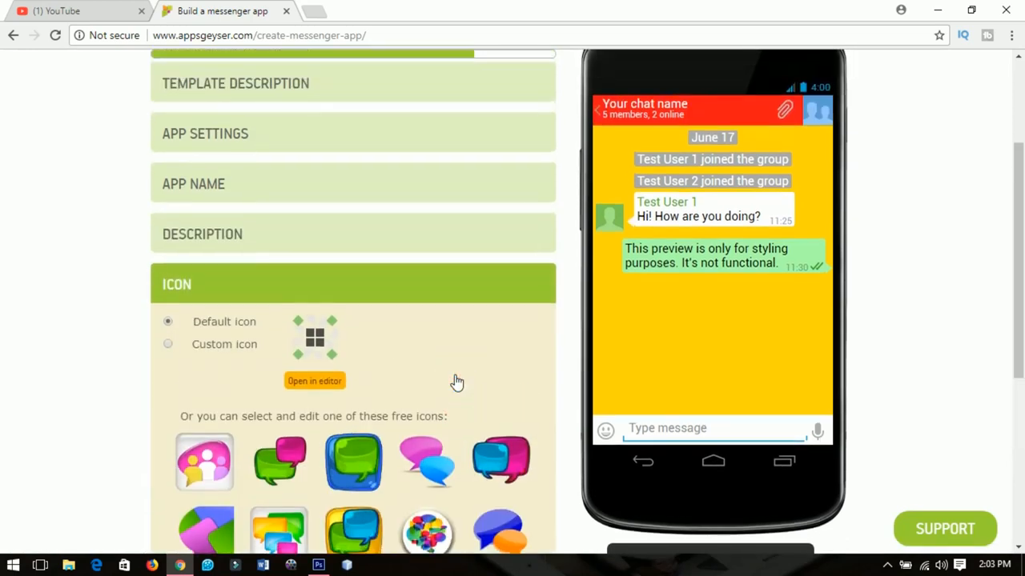
# Select the Custom icon option and bring up the icon upload window.
pyautogui.scroll(-3)
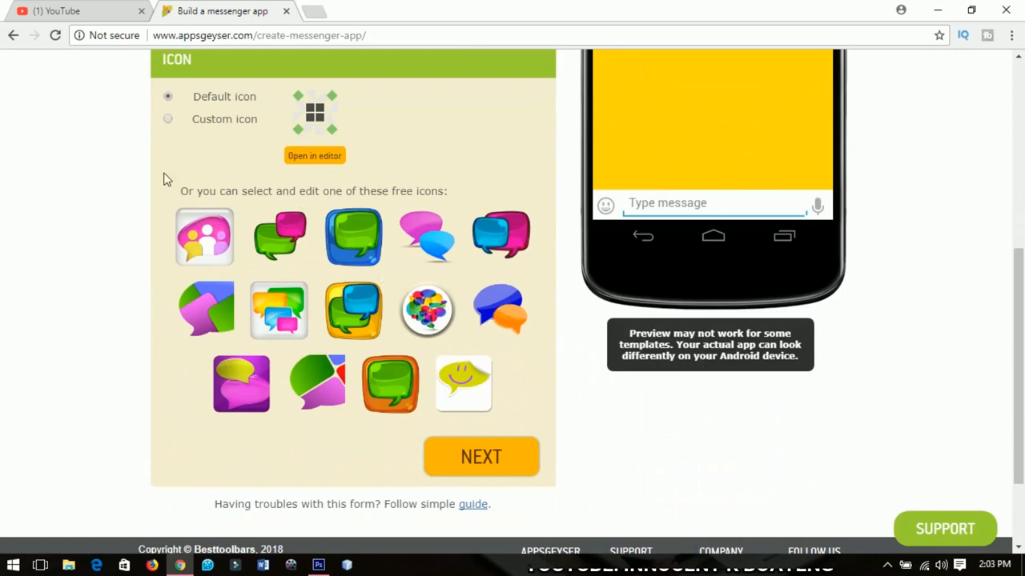
pyautogui.moveTo(166, 123)
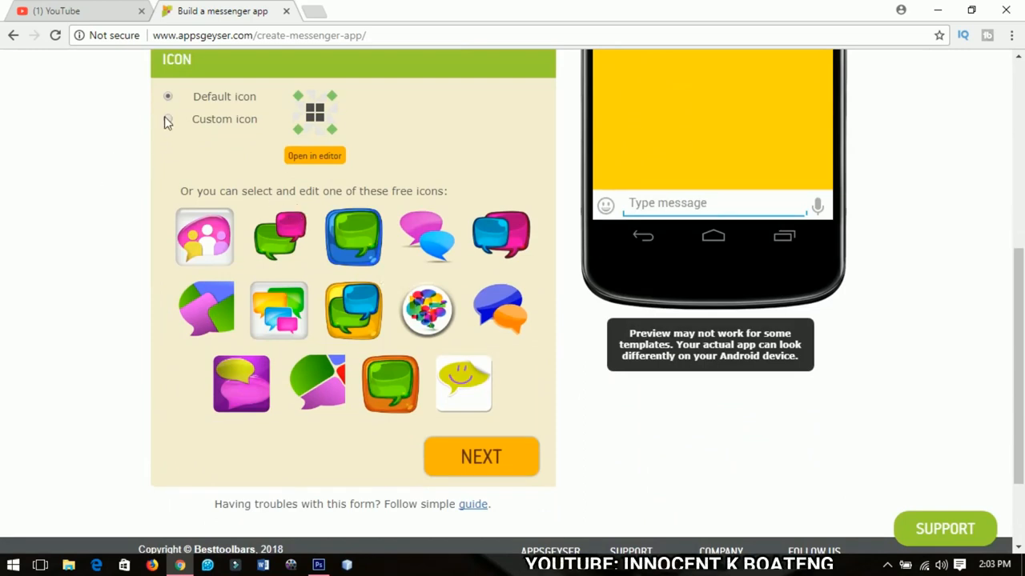
pyautogui.click(167, 118)
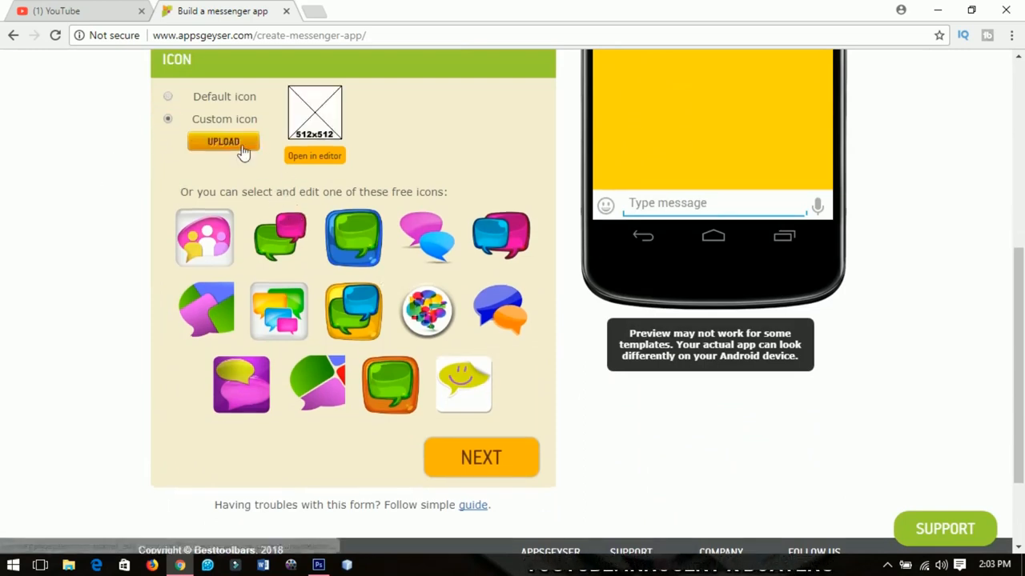
pyautogui.click(223, 142)
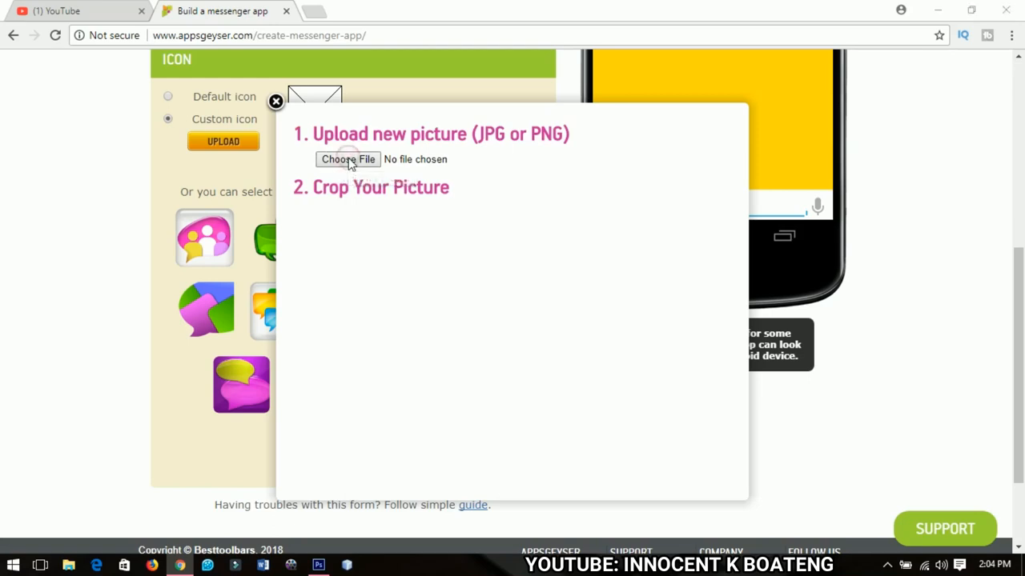
# Upload the '07 logo' picture, crop around the badge and submit it.
pyautogui.click(348, 160)
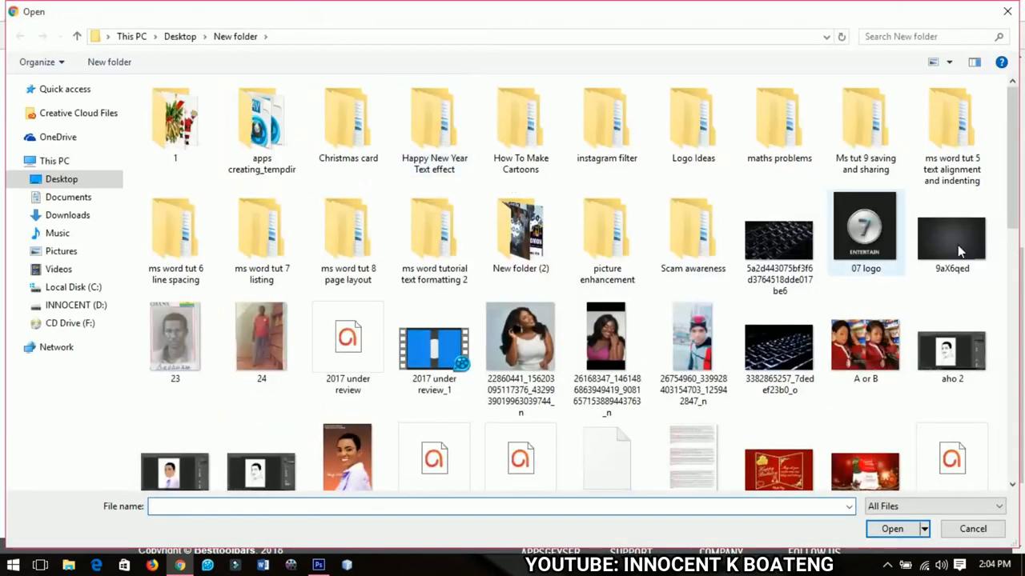
pyautogui.click(864, 233)
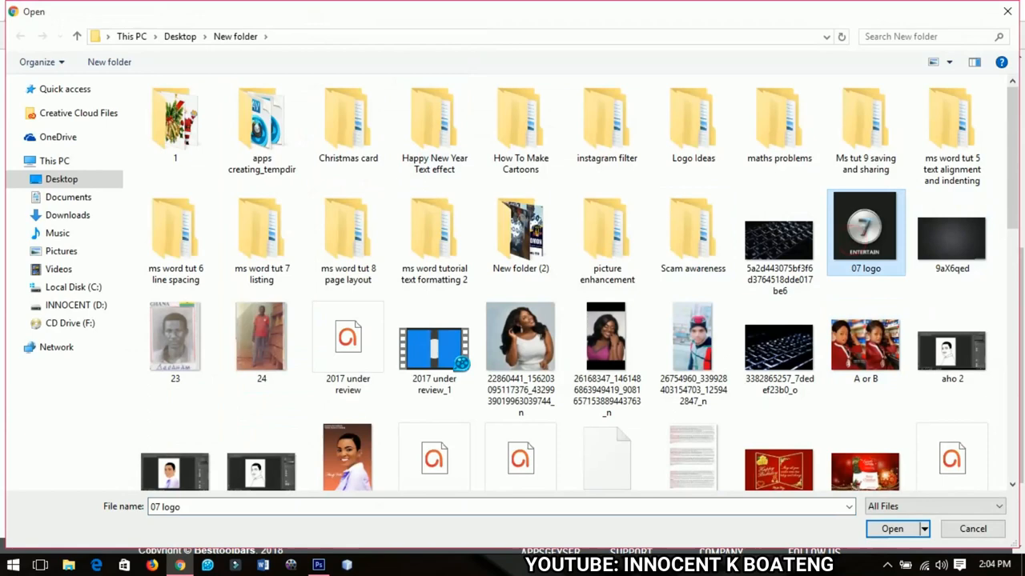
pyautogui.click(892, 528)
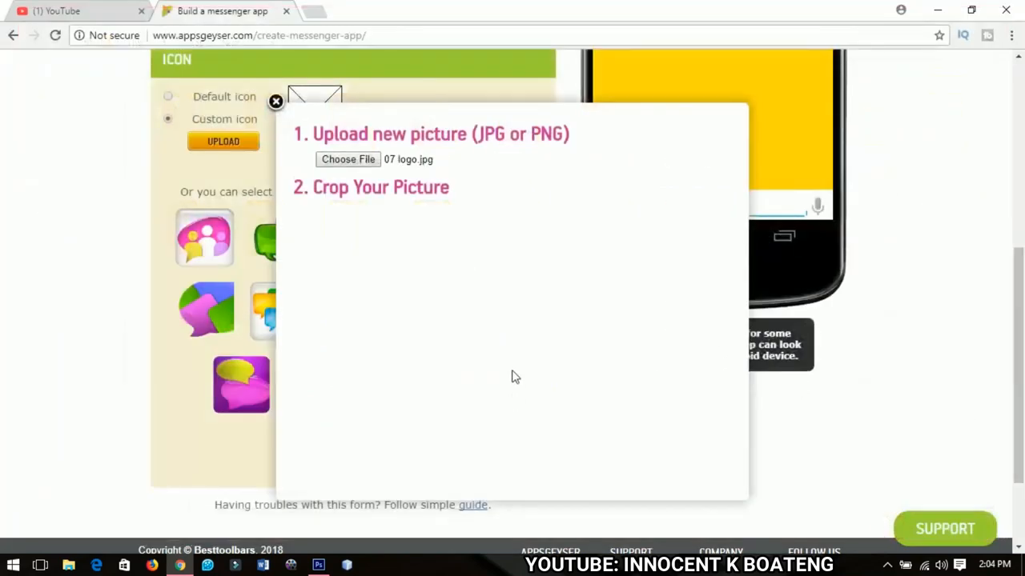
pyautogui.moveTo(466, 266)
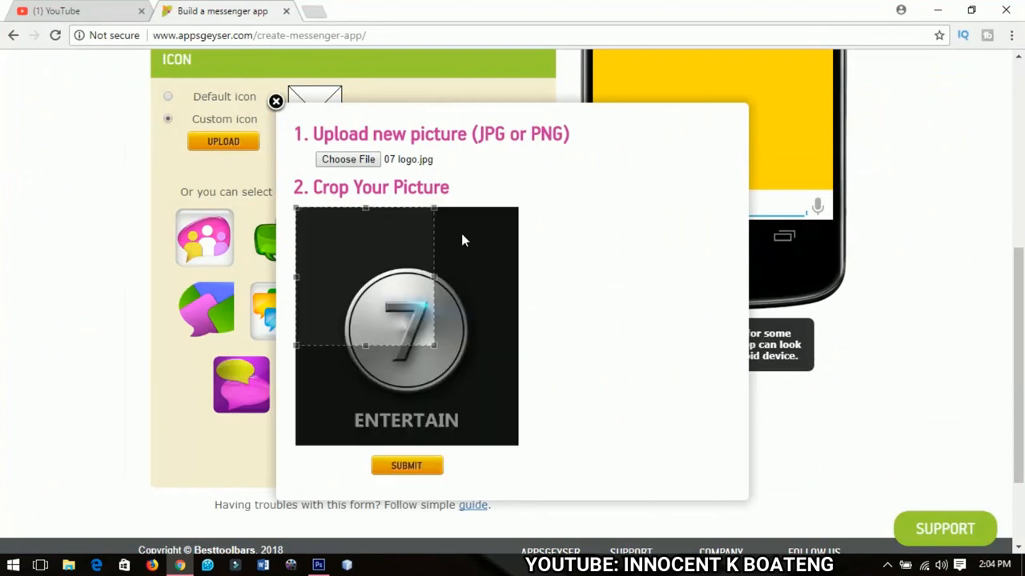
pyautogui.moveTo(458, 238)
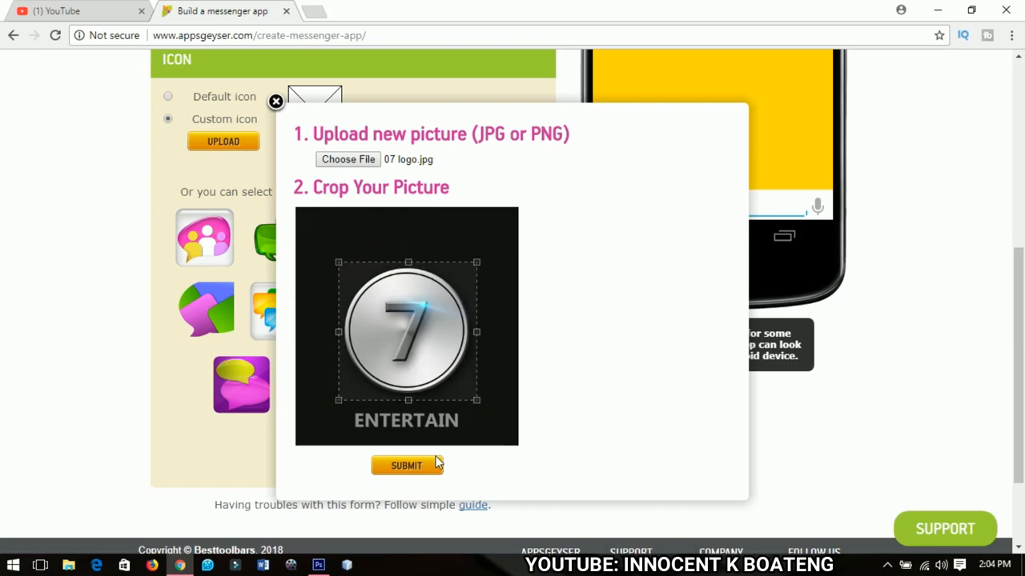
pyautogui.click(405, 465)
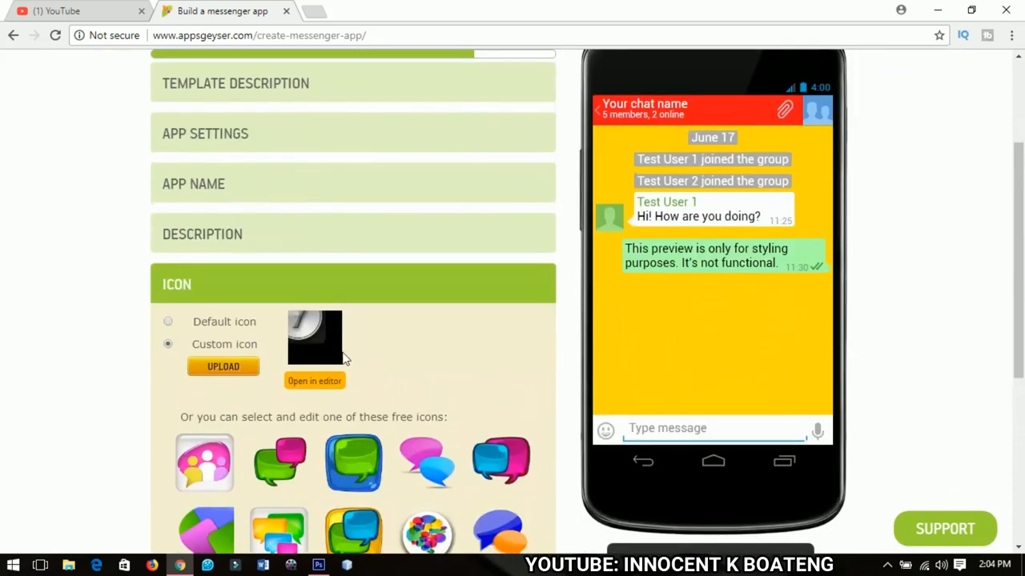
# Confirm the custom icon choice to finish the icon step and reveal CREATE.
pyautogui.scroll(-3)
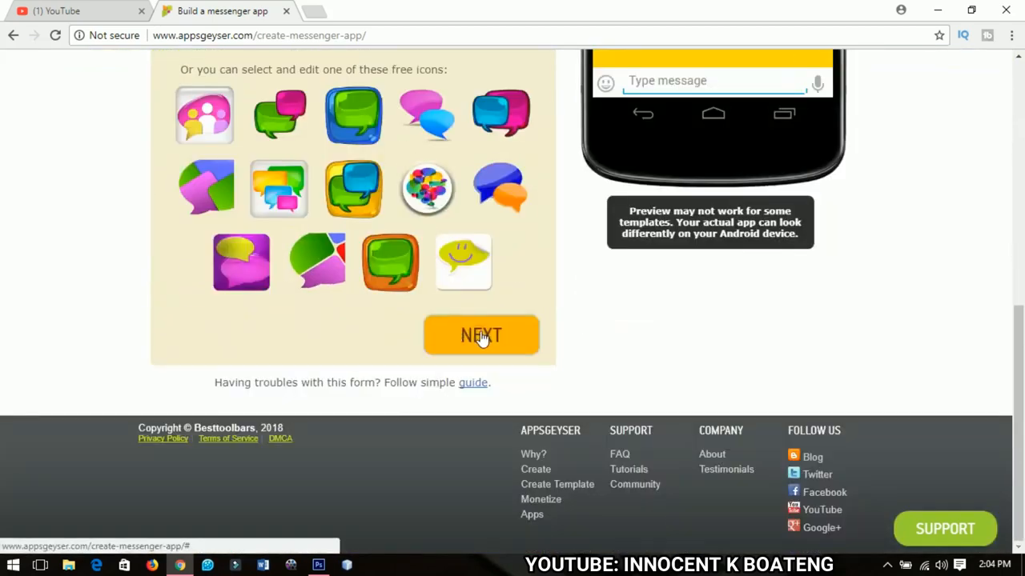
pyautogui.click(480, 334)
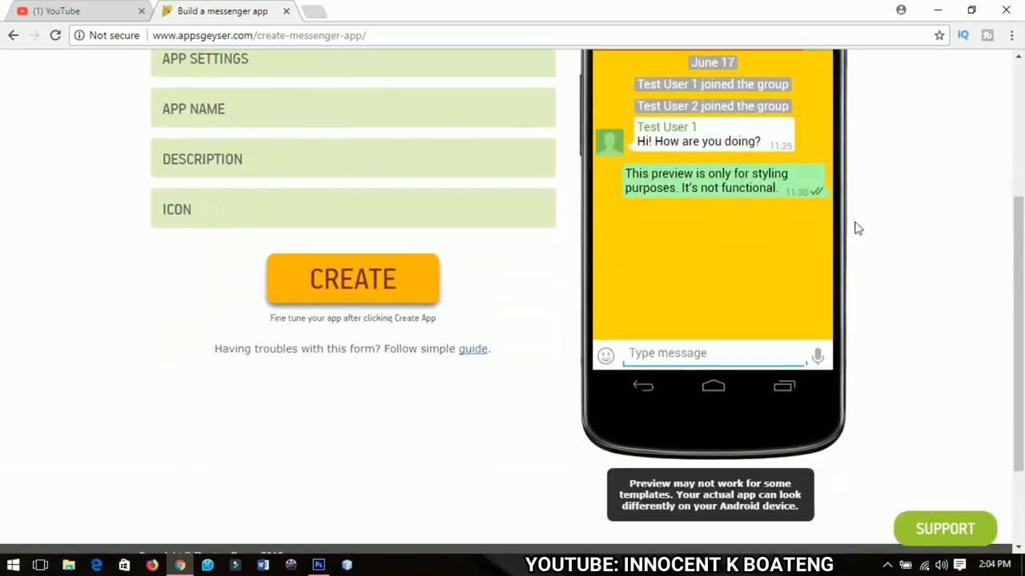
pyautogui.moveTo(352, 284)
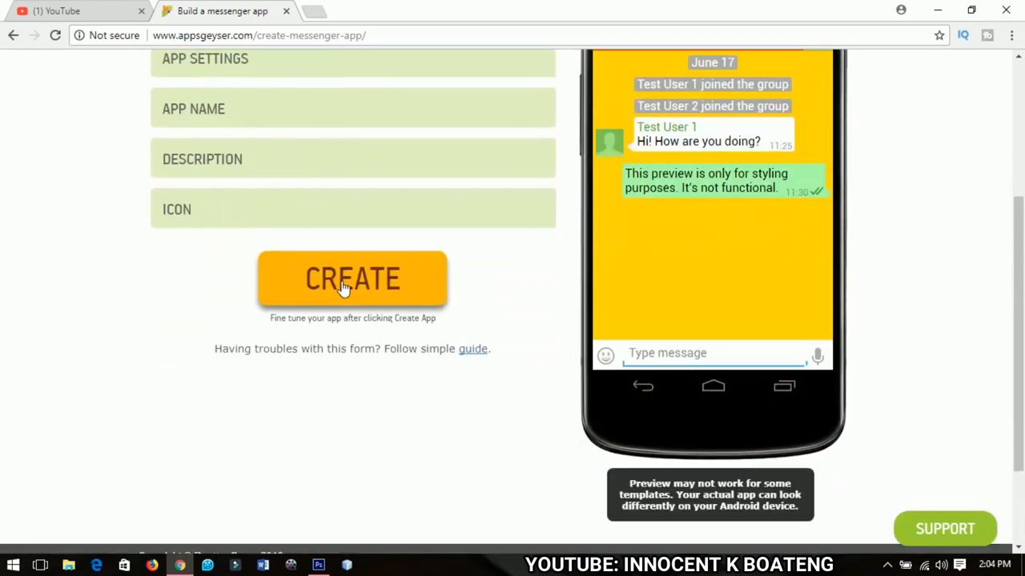